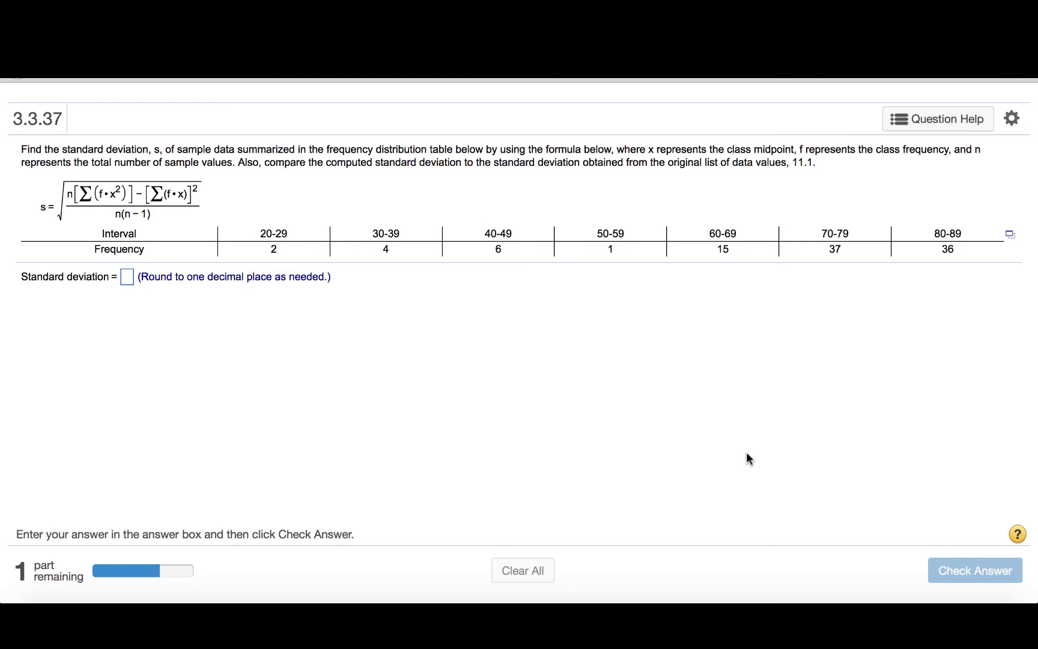
pyautogui.moveTo(210, 206)
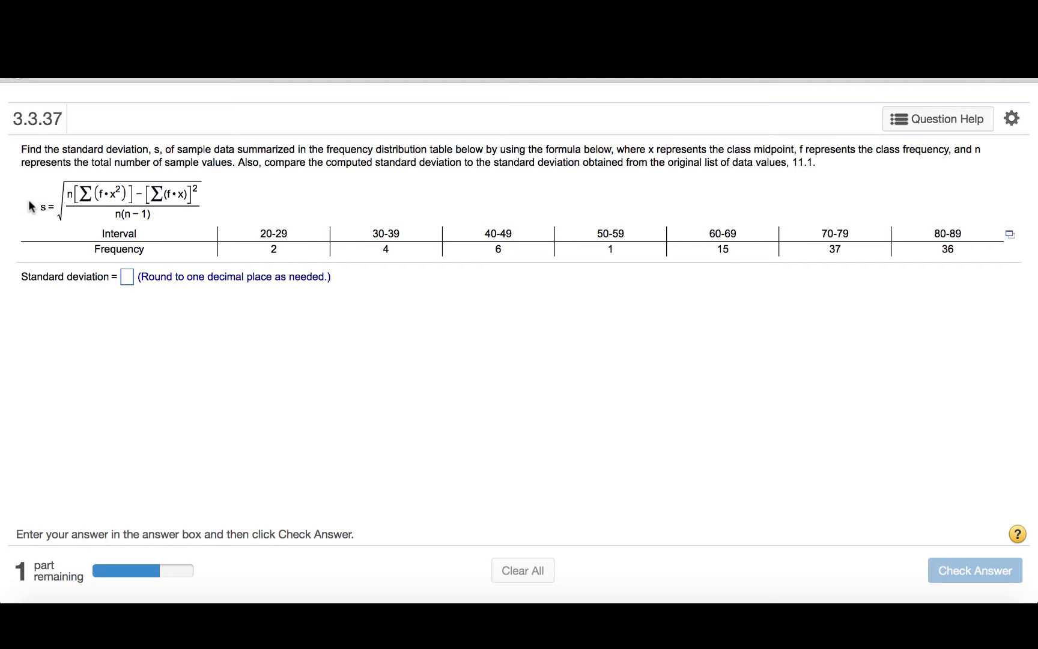
pyautogui.moveTo(33, 216)
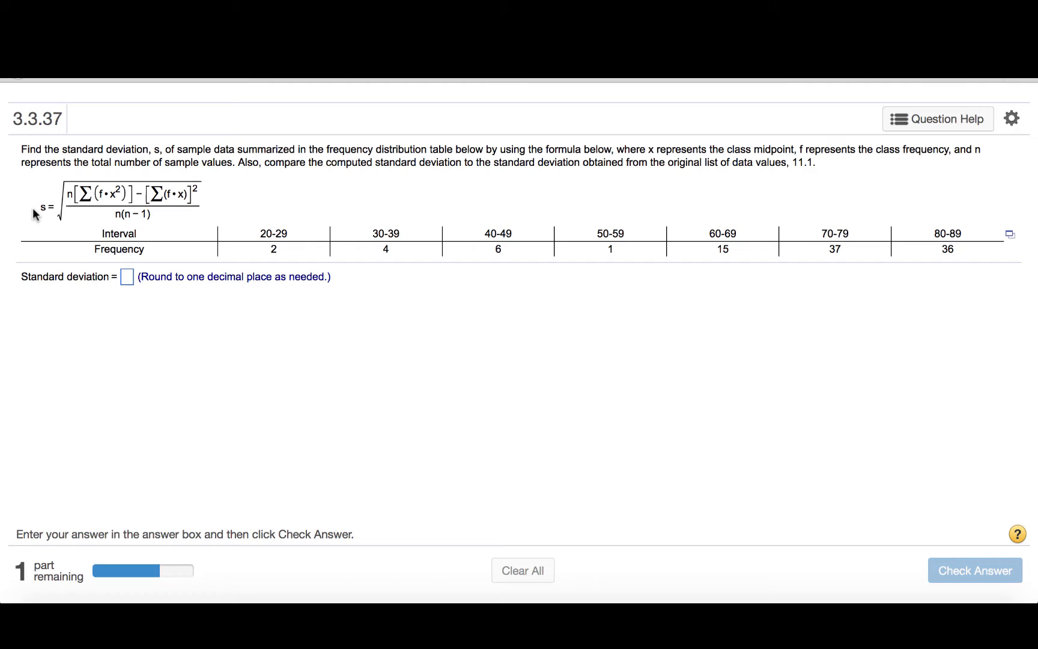
pyautogui.moveTo(553, 279)
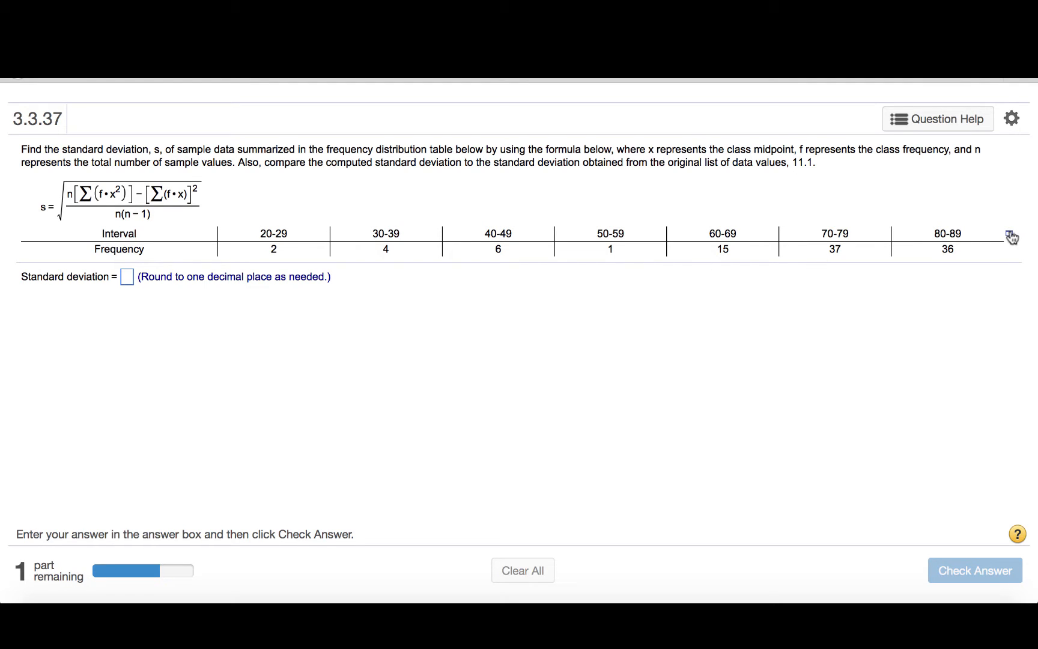
# Load the problem's Interval and Frequency table into StatCrunch as a data set
pyautogui.click(1009, 233)
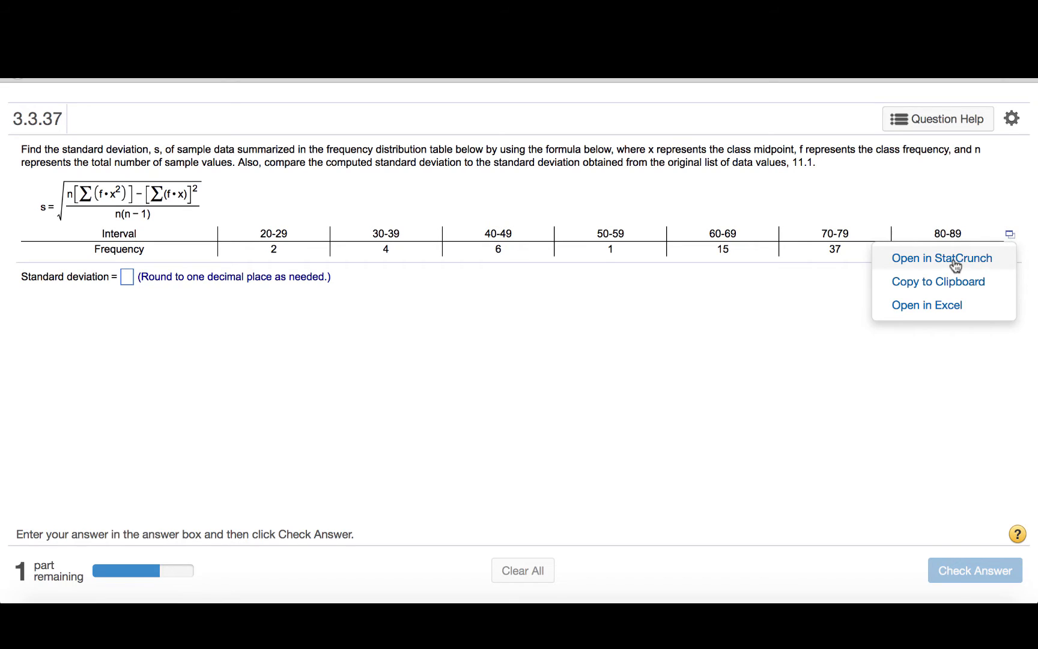
pyautogui.click(942, 258)
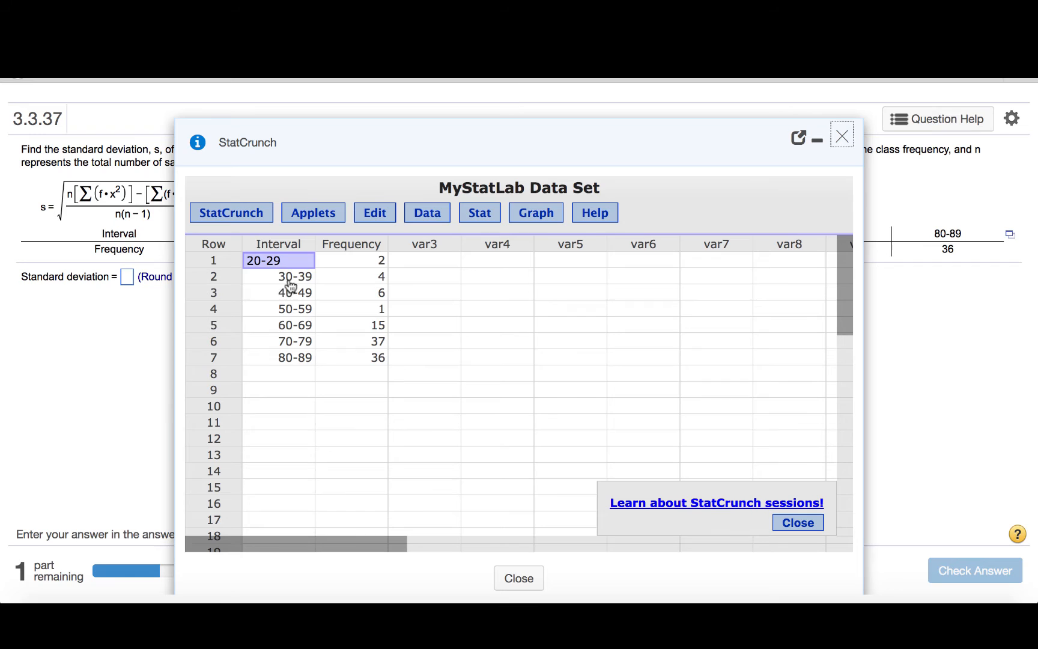
pyautogui.moveTo(281, 278)
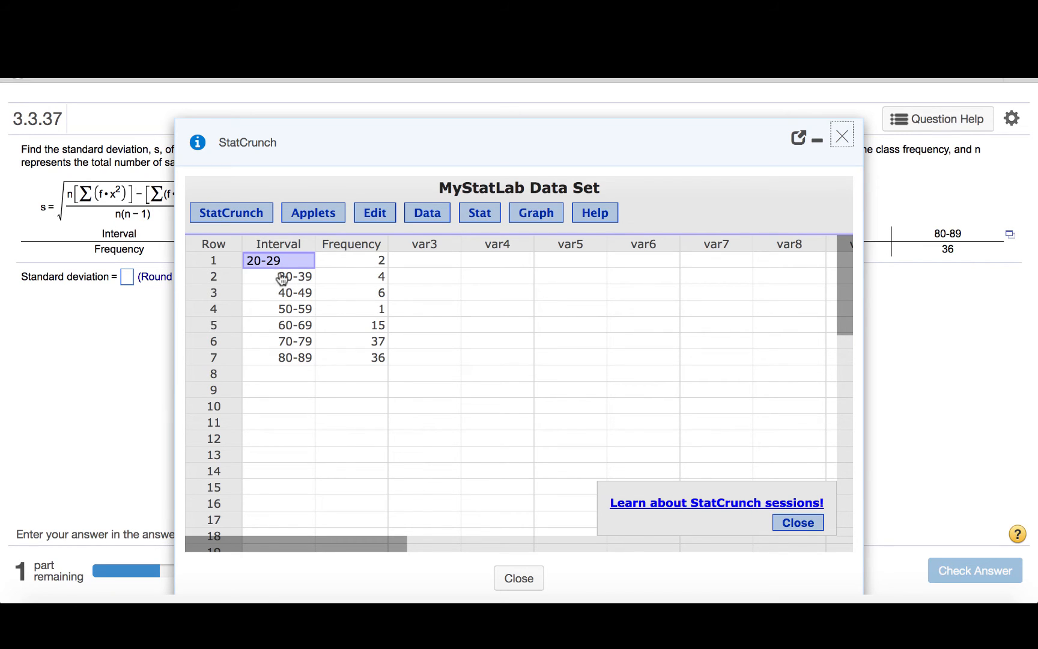
pyautogui.moveTo(369, 264)
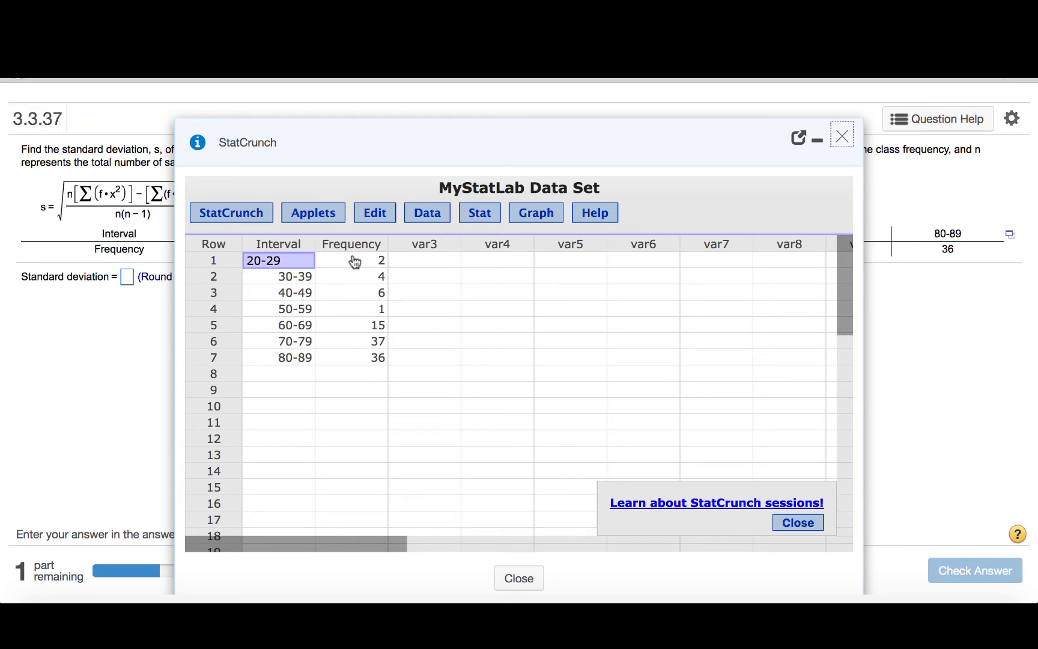
pyautogui.moveTo(458, 287)
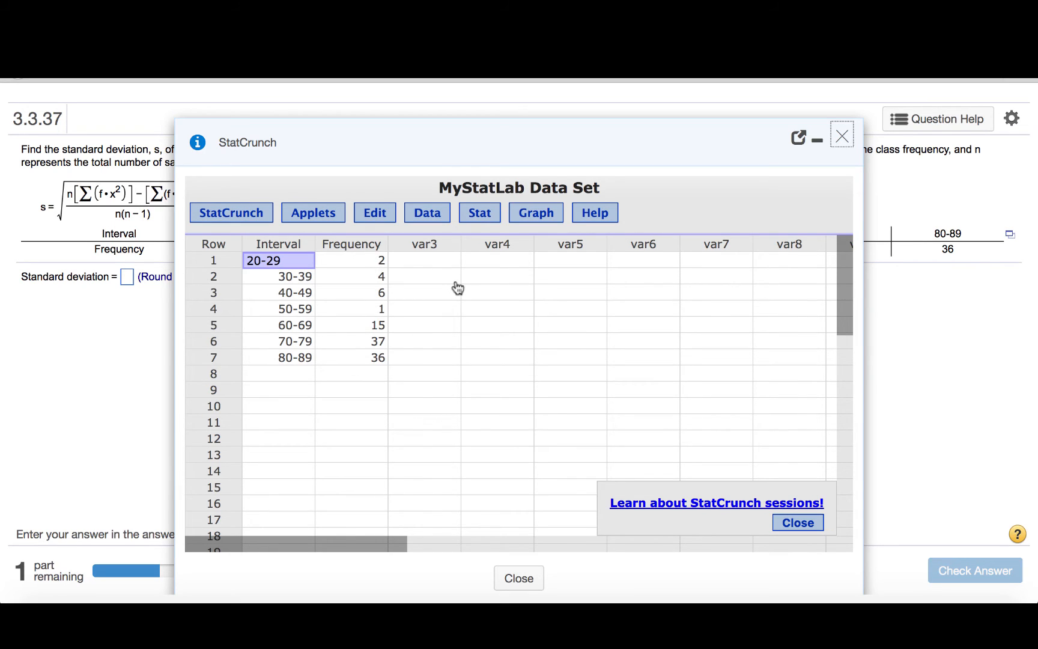
# Set up Grouped/Binned summary stats with Interval as bins and Frequency as counts
pyautogui.click(479, 212)
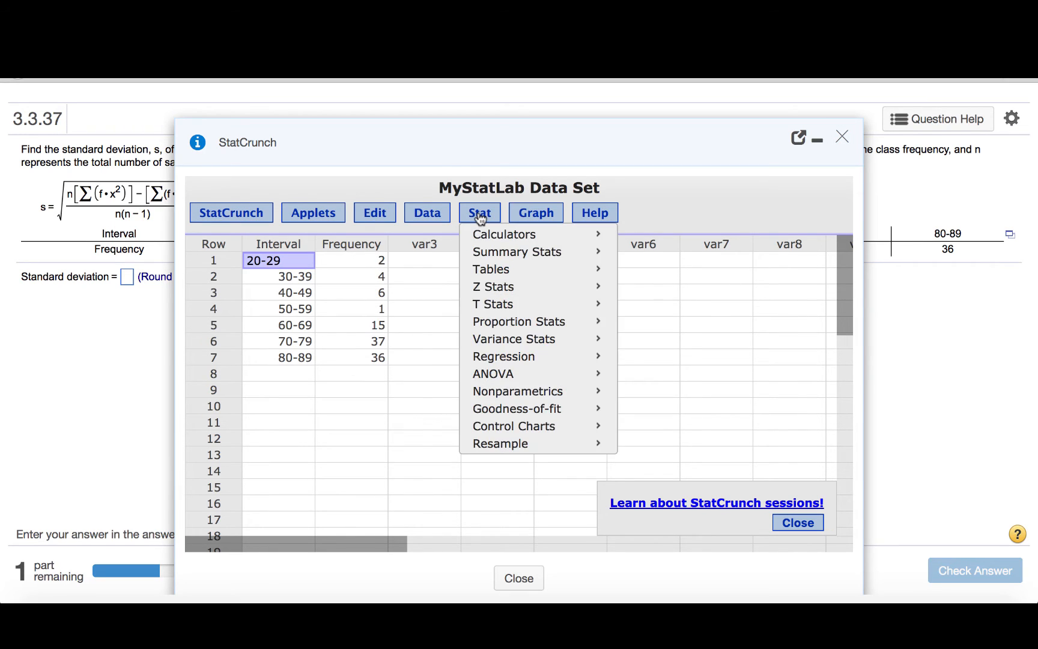
pyautogui.moveTo(494, 252)
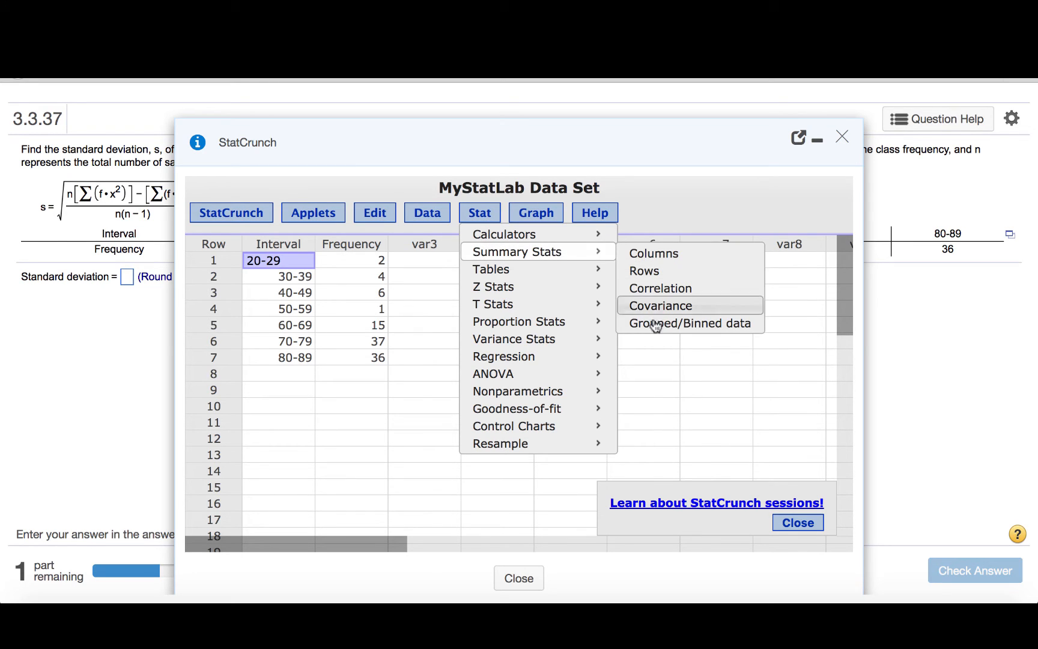
pyautogui.click(692, 323)
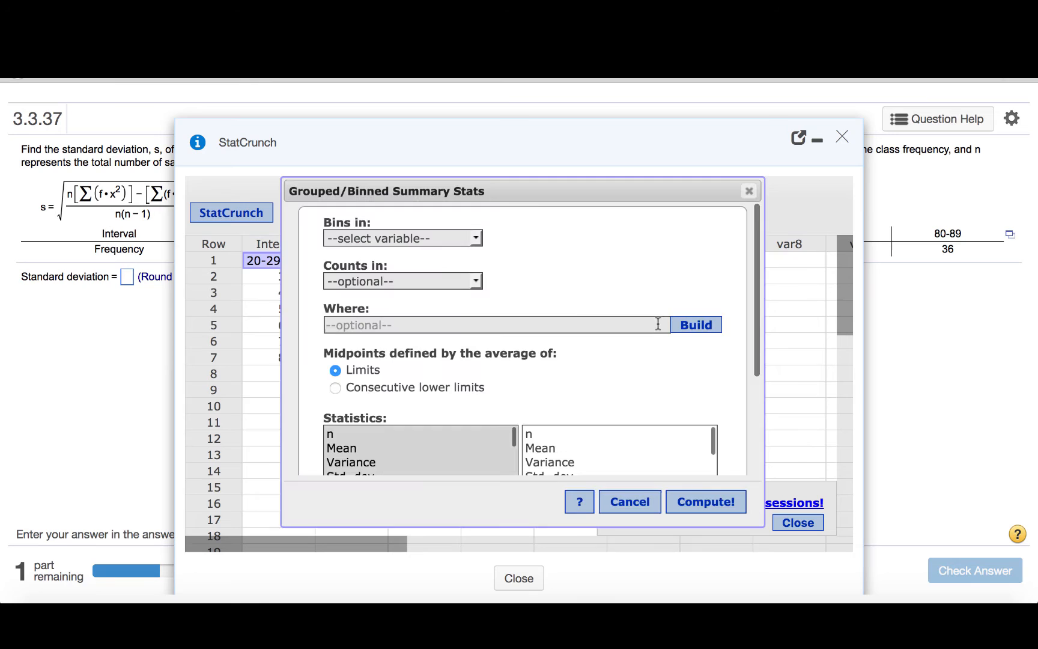
pyautogui.click(403, 238)
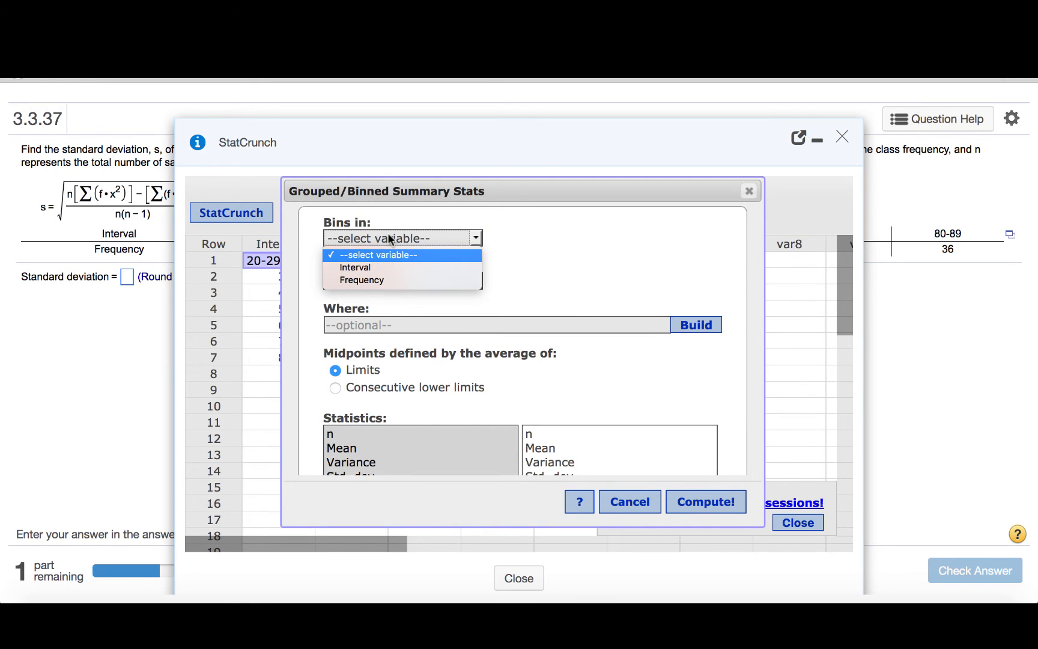
pyautogui.moveTo(360, 268)
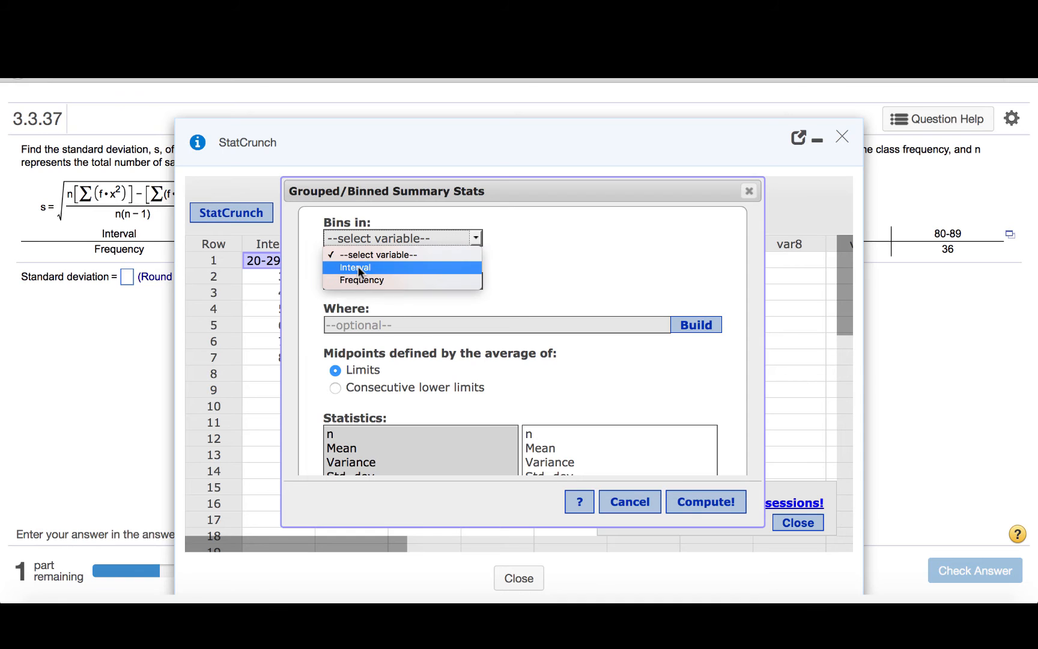
pyautogui.click(355, 267)
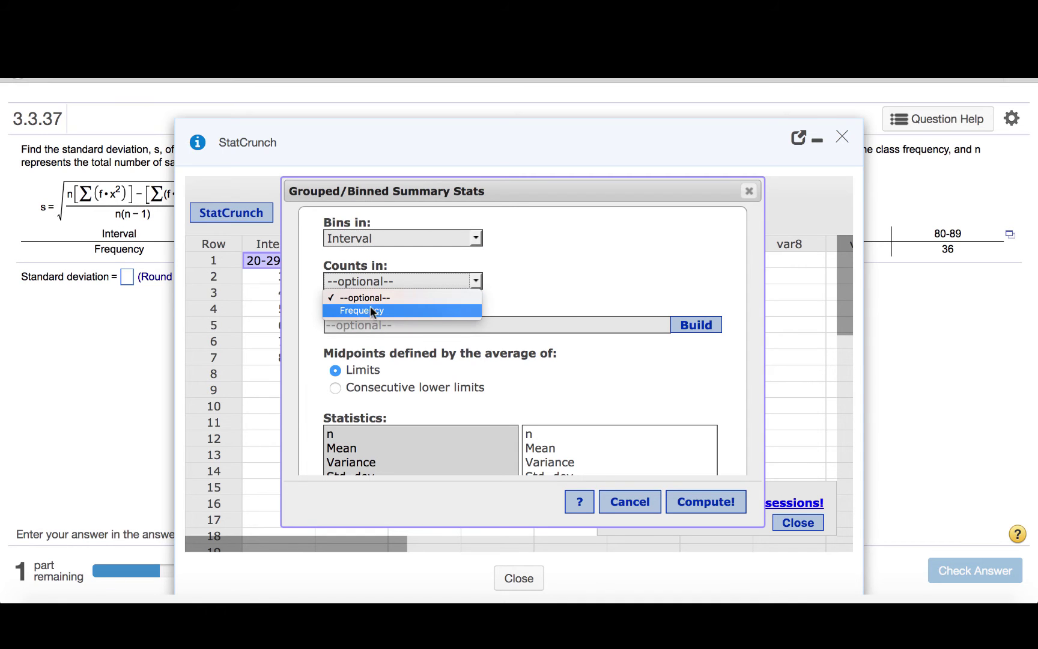
pyautogui.click(362, 311)
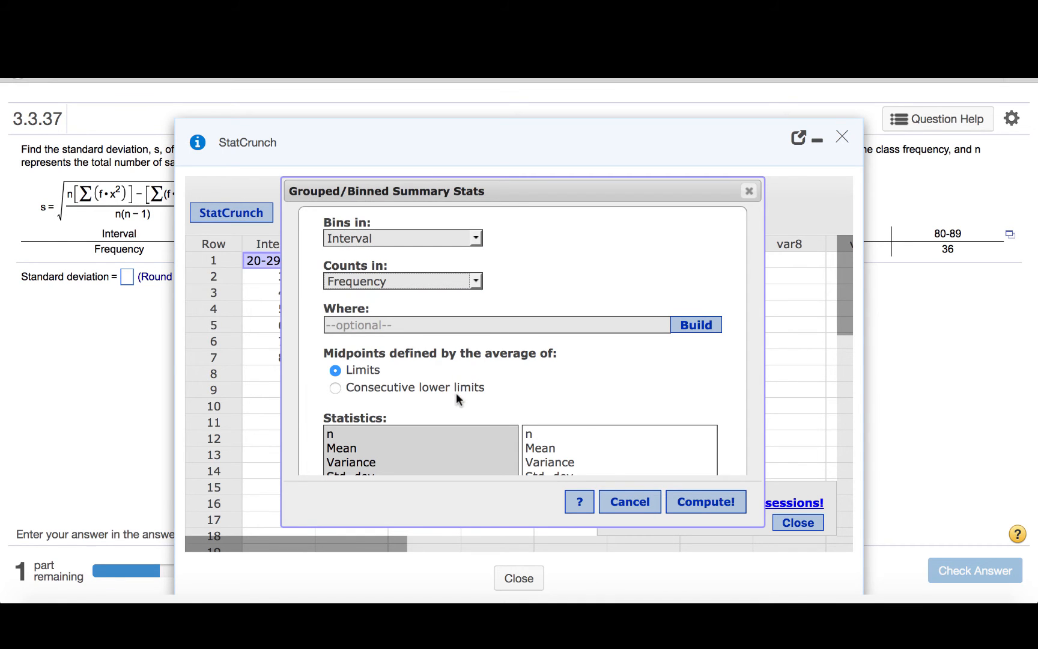
pyautogui.scroll(-3)
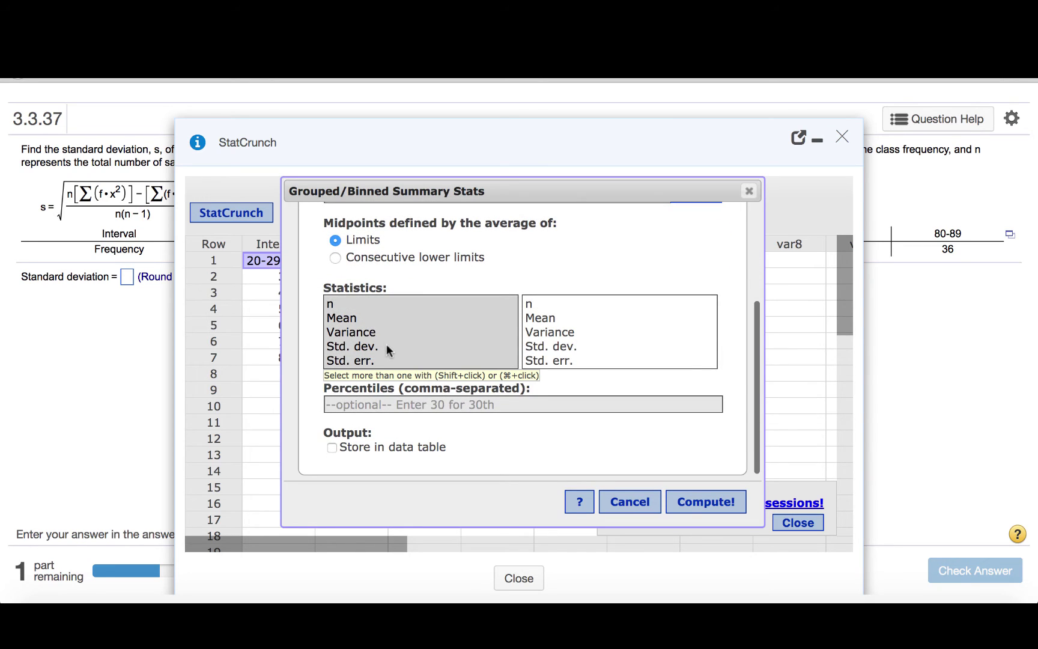
pyautogui.scroll(-3)
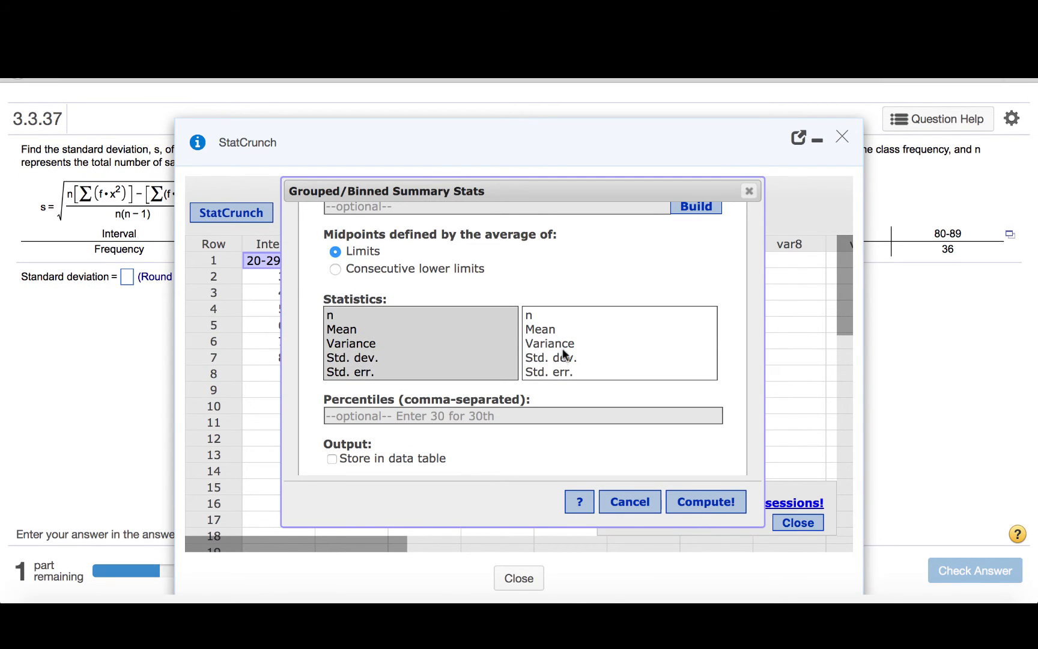
pyautogui.moveTo(691, 505)
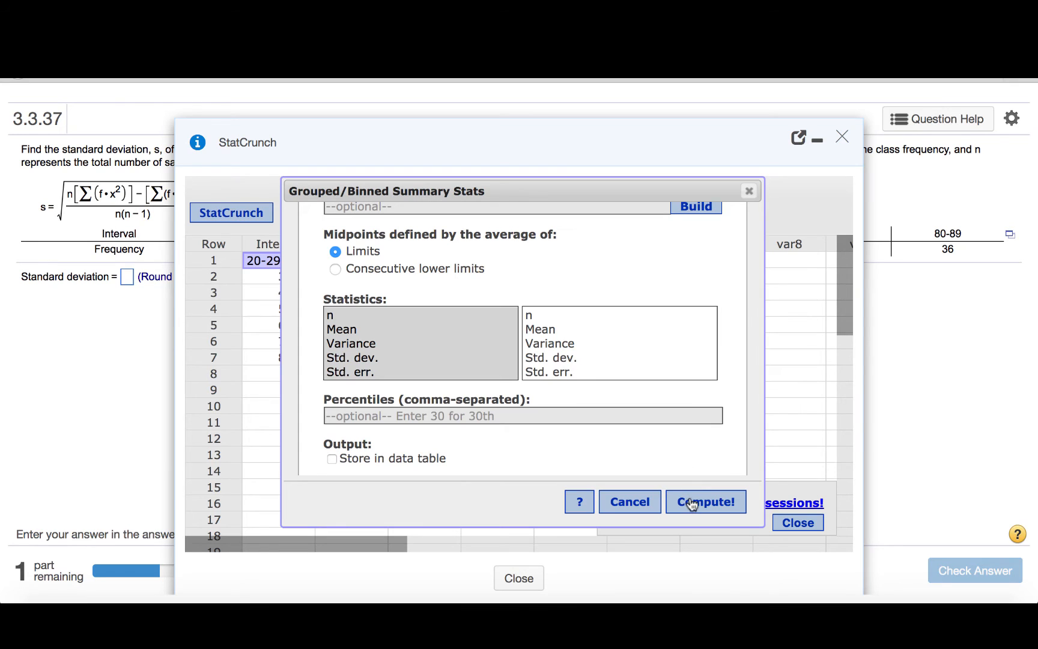
# Compute the grouped statistics and submit 14.7 as the standard deviation
pyautogui.click(706, 502)
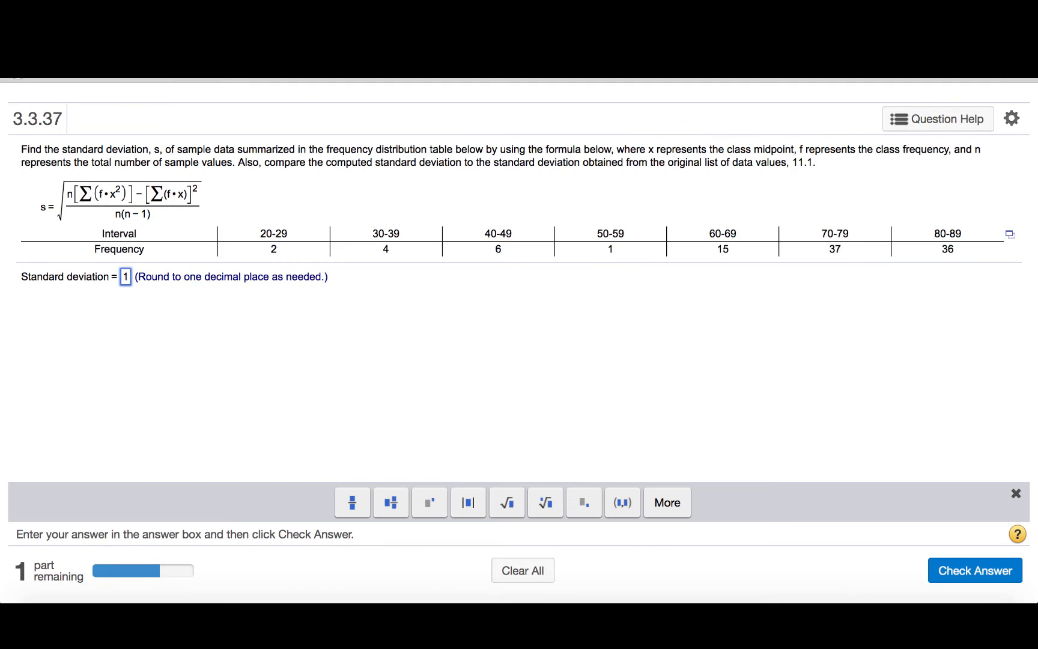
pyautogui.write('14.7')
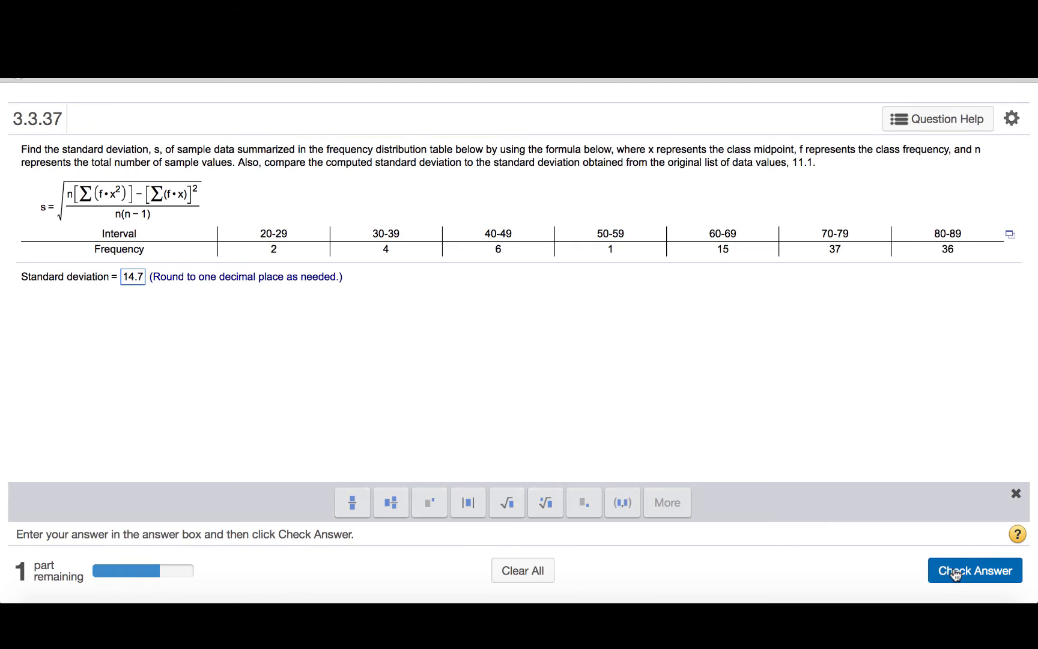
pyautogui.click(974, 570)
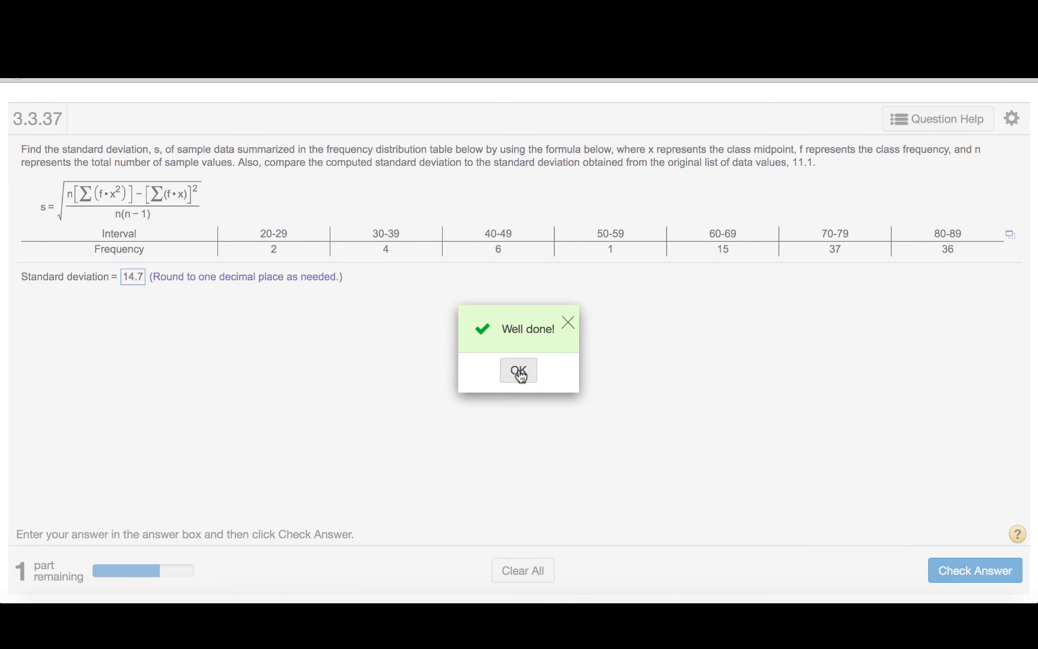
# Dismiss the Well done feedback and bring up a calculator for the 11.1 comparison
pyautogui.click(518, 370)
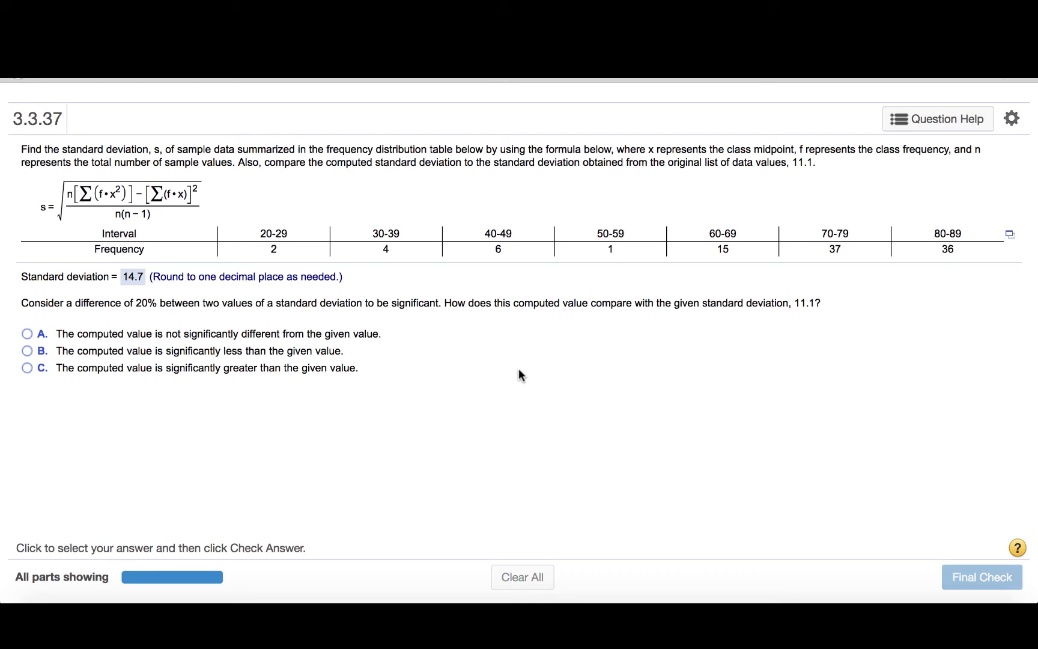
pyautogui.moveTo(821, 306)
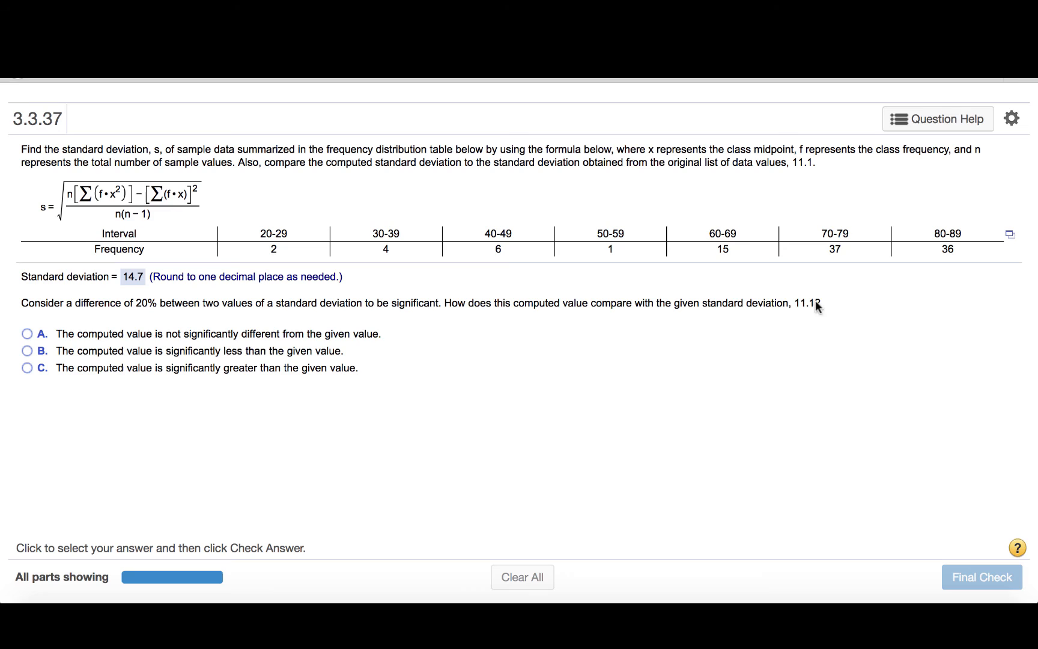
pyautogui.moveTo(798, 319)
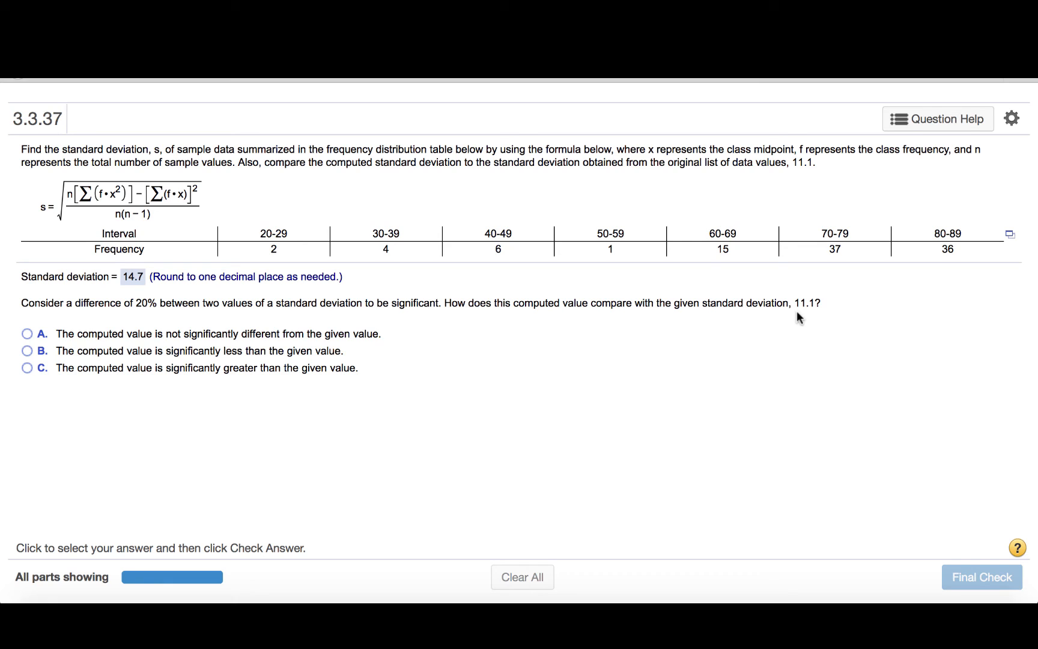
pyautogui.moveTo(125, 291)
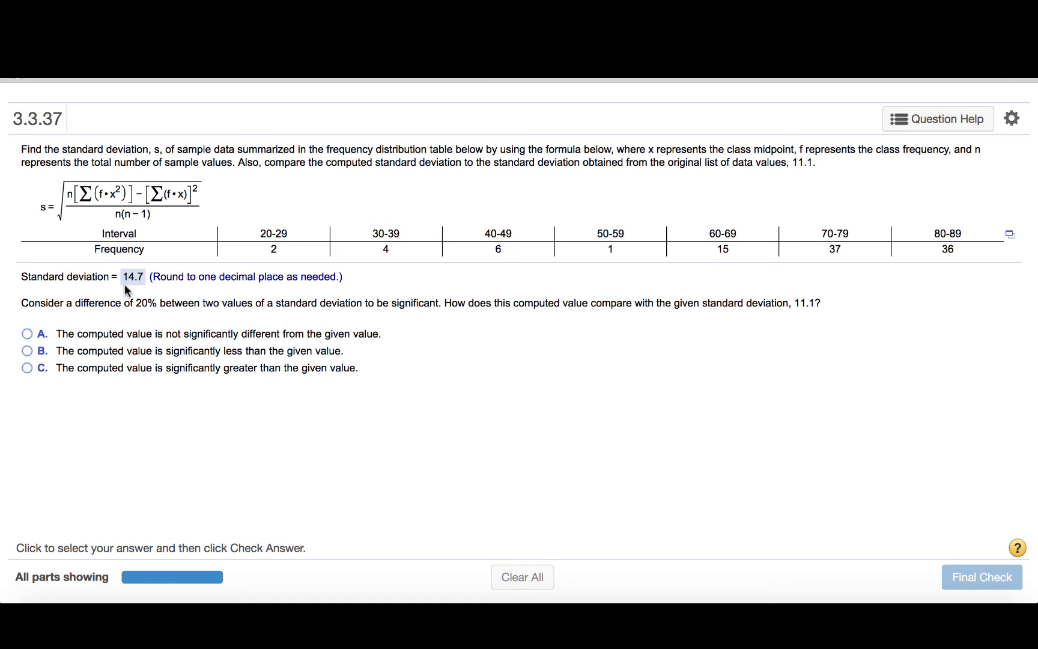
pyautogui.moveTo(135, 296)
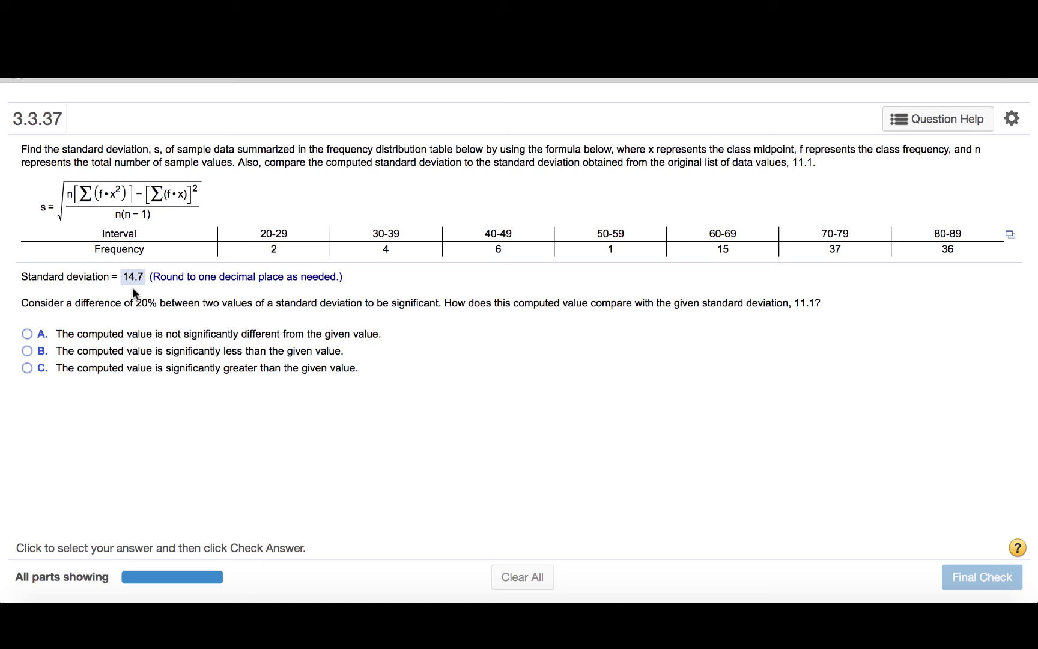
pyautogui.moveTo(806, 320)
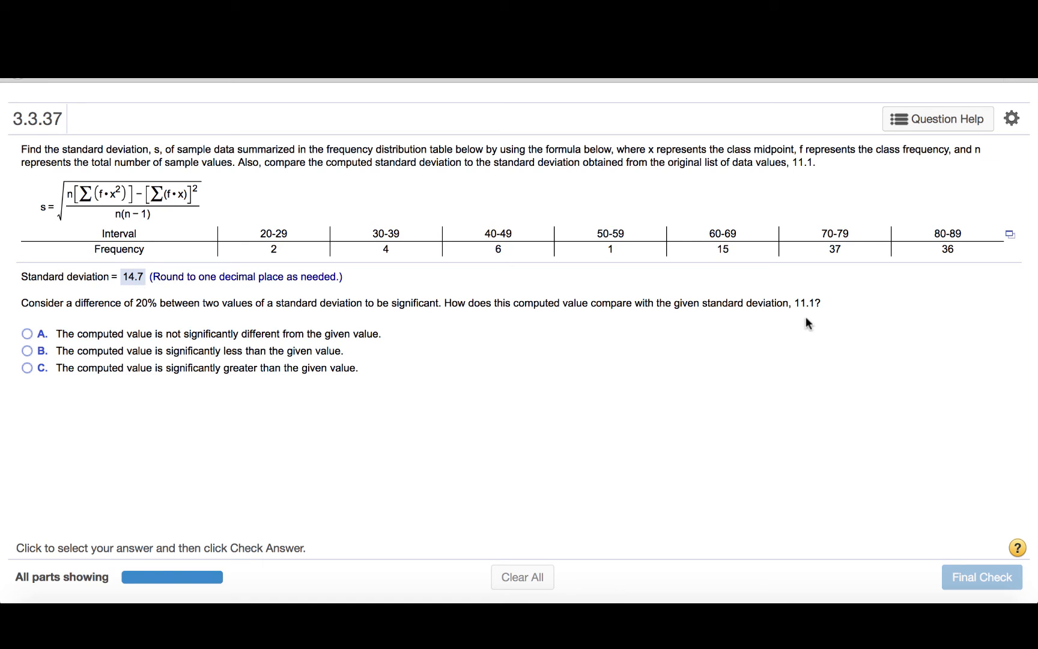
pyautogui.moveTo(128, 296)
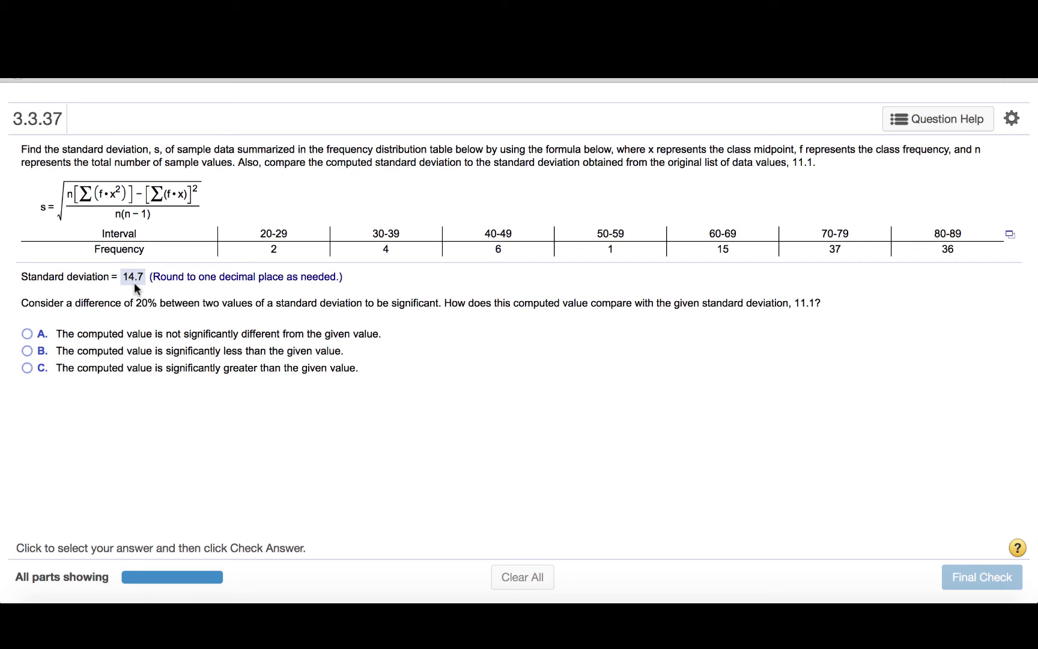
pyautogui.moveTo(800, 329)
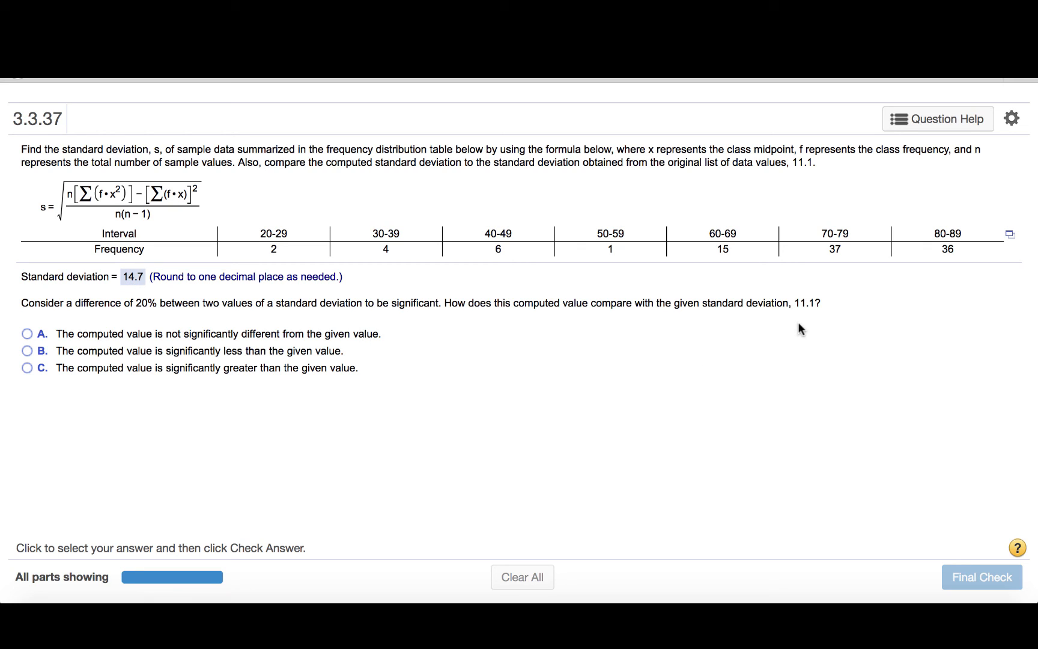
pyautogui.moveTo(812, 316)
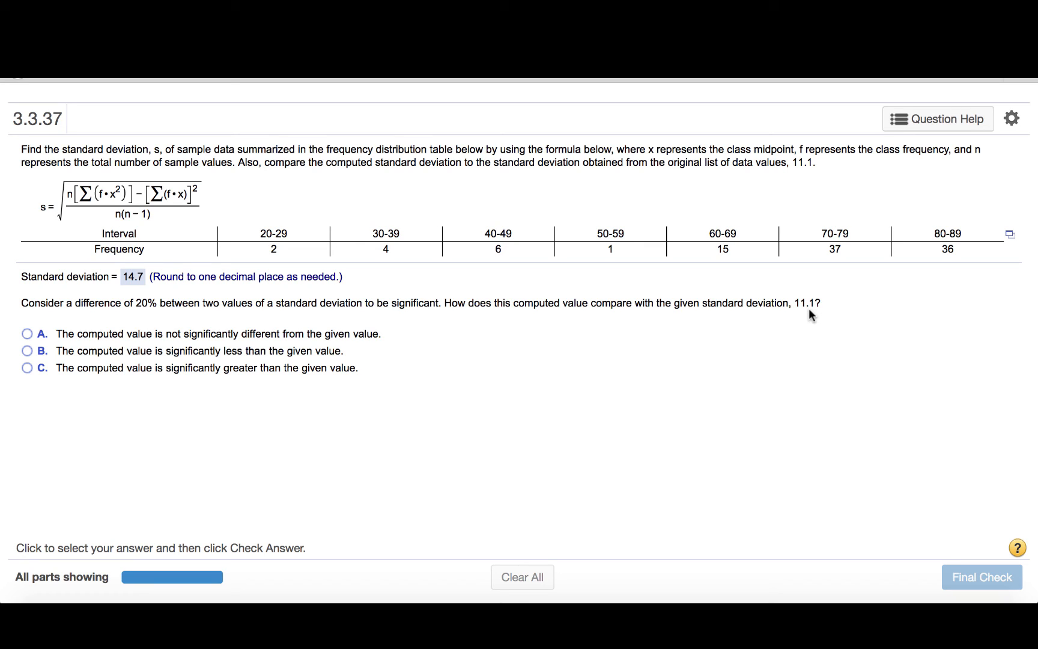
pyautogui.moveTo(813, 324)
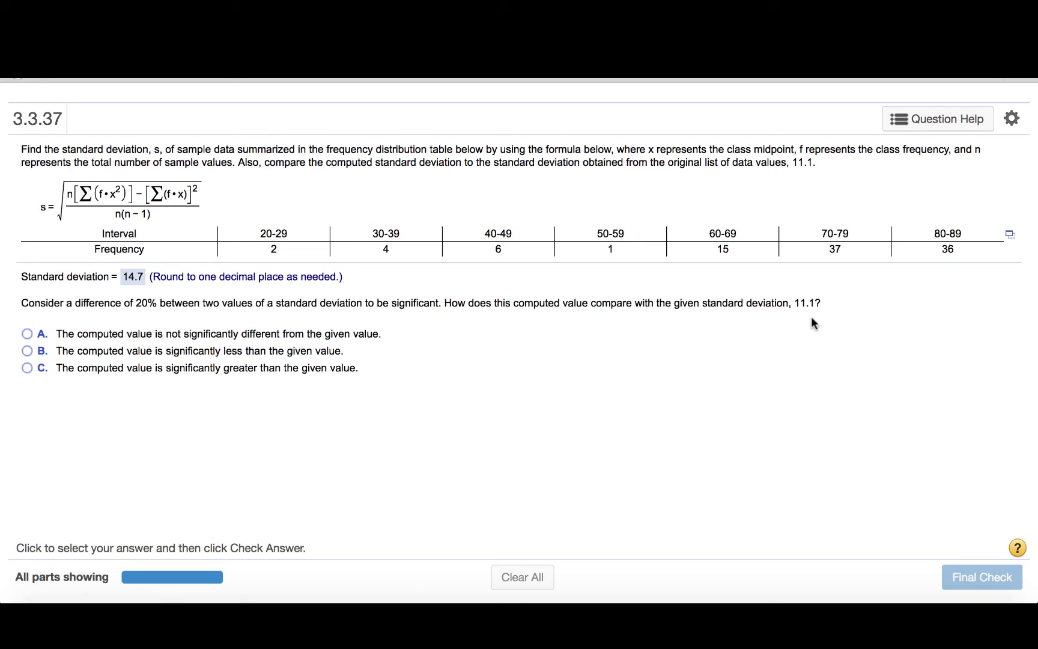
pyautogui.moveTo(797, 321)
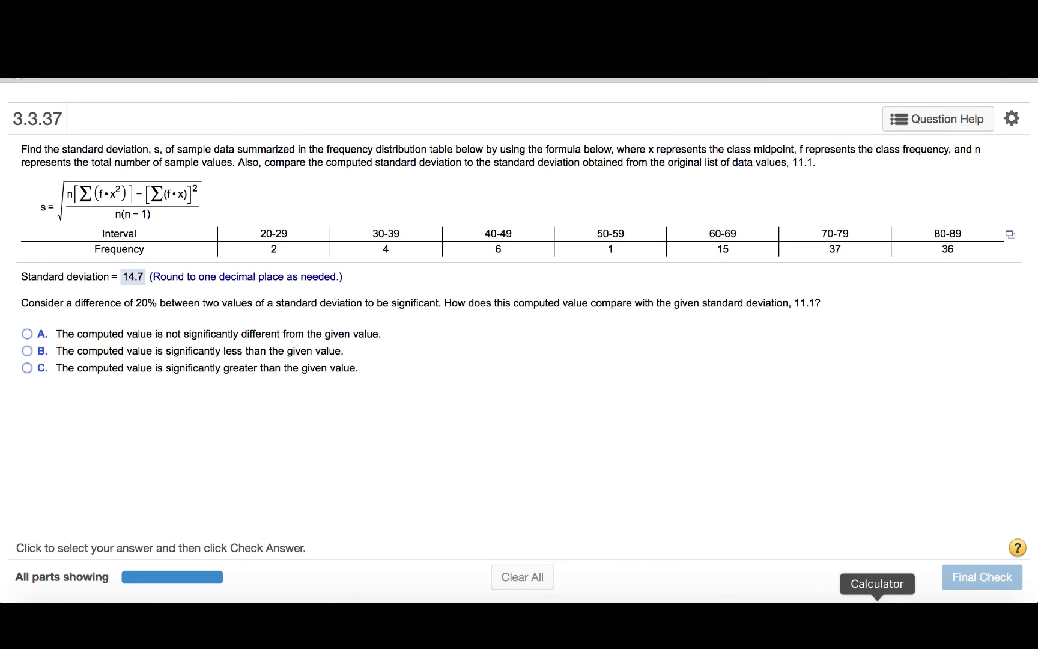
pyautogui.click(877, 584)
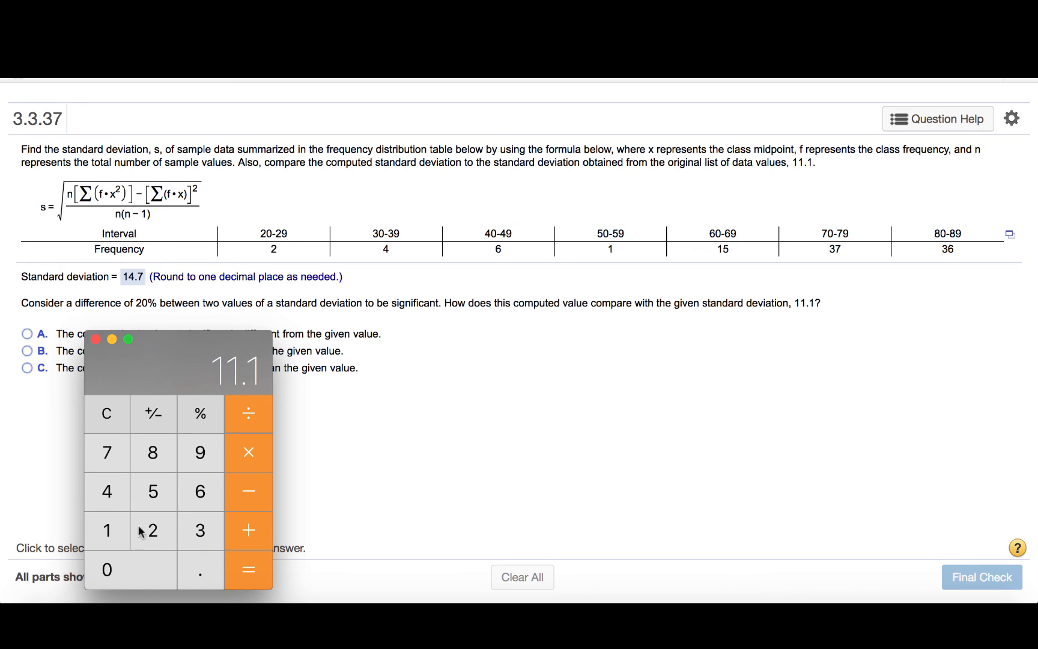
# Compute (14.7 − 11.1) ÷ 11.1, giving about 0.324
pyautogui.click(248, 569)
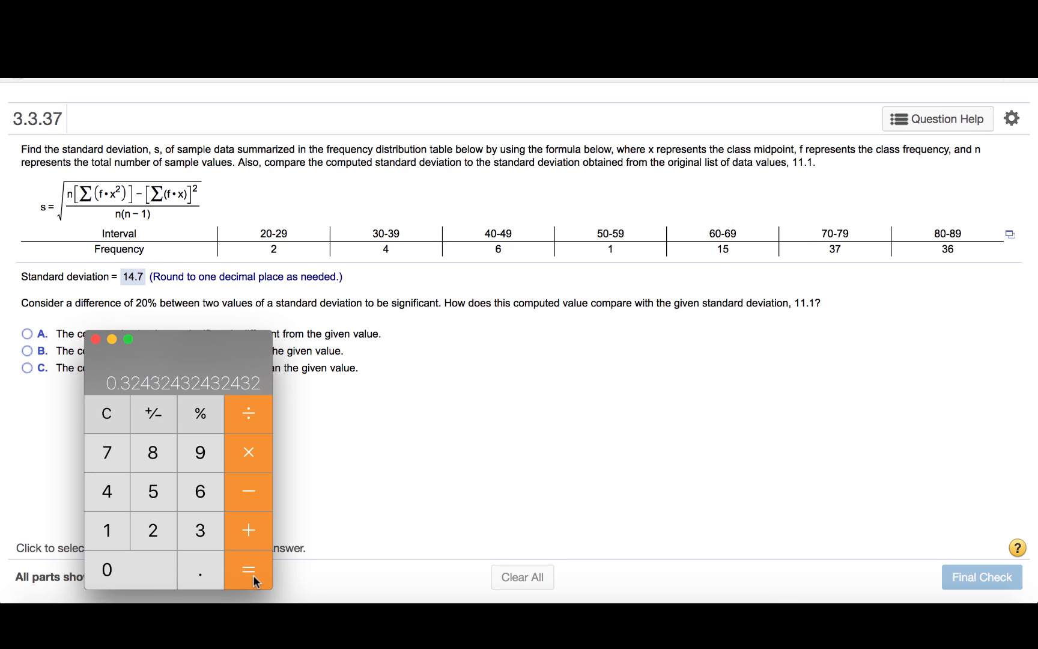
pyautogui.moveTo(65, 348)
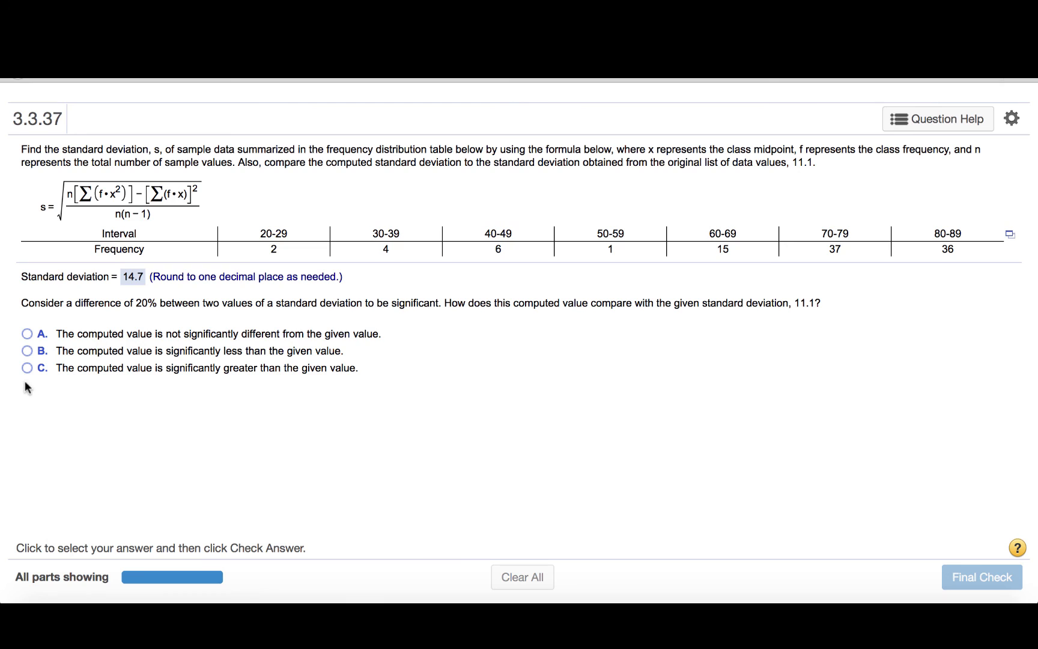
pyautogui.moveTo(113, 336)
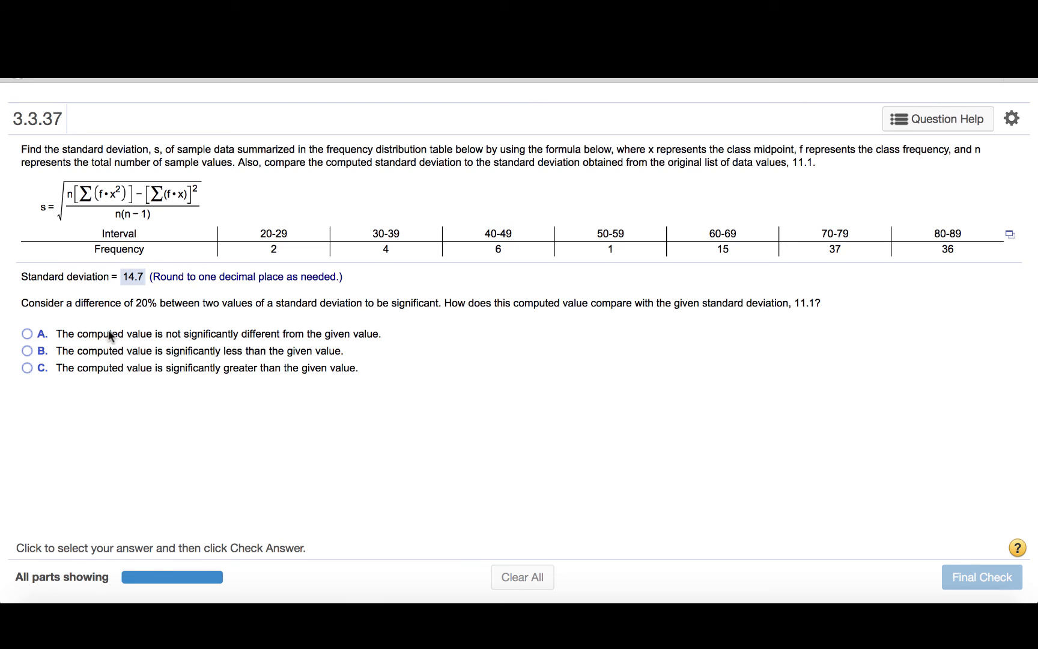
pyautogui.moveTo(196, 350)
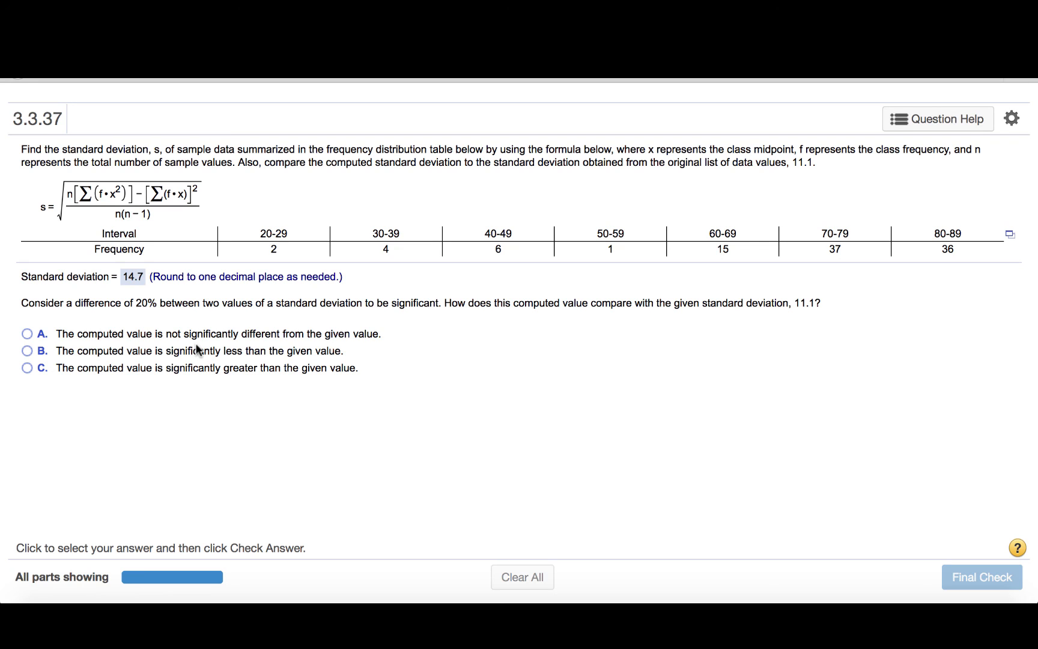
pyautogui.moveTo(143, 311)
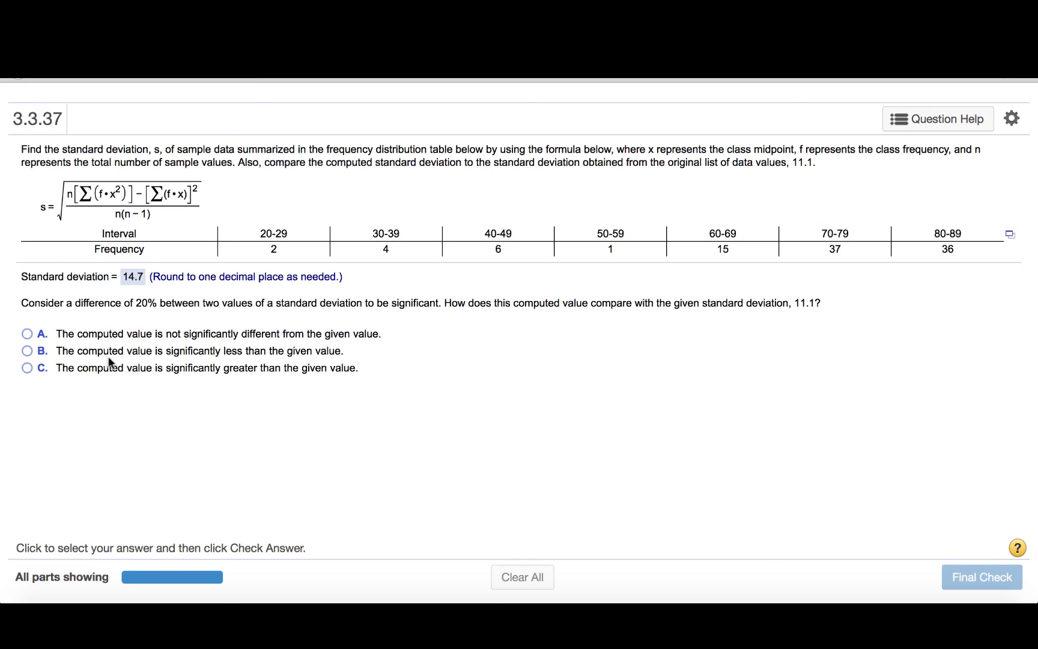
pyautogui.moveTo(232, 375)
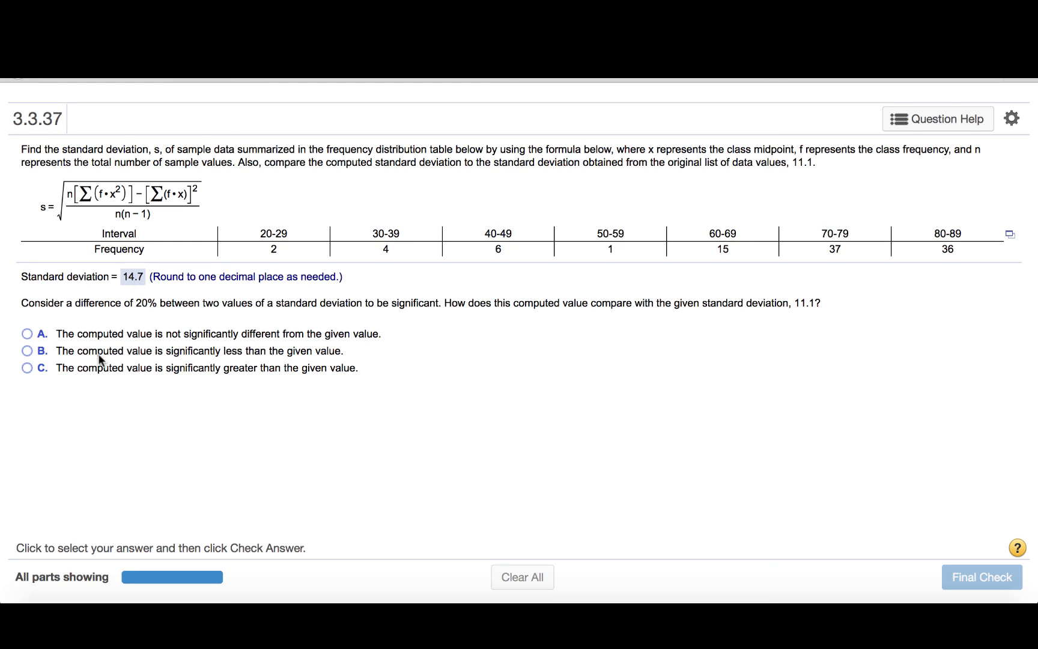
pyautogui.moveTo(141, 379)
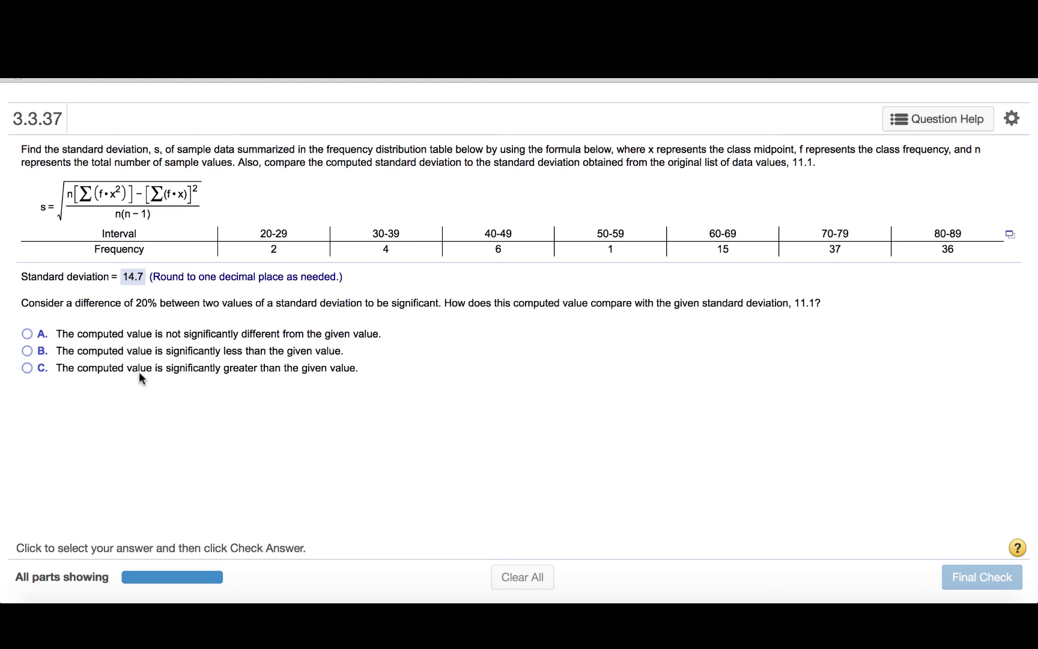
pyautogui.moveTo(67, 377)
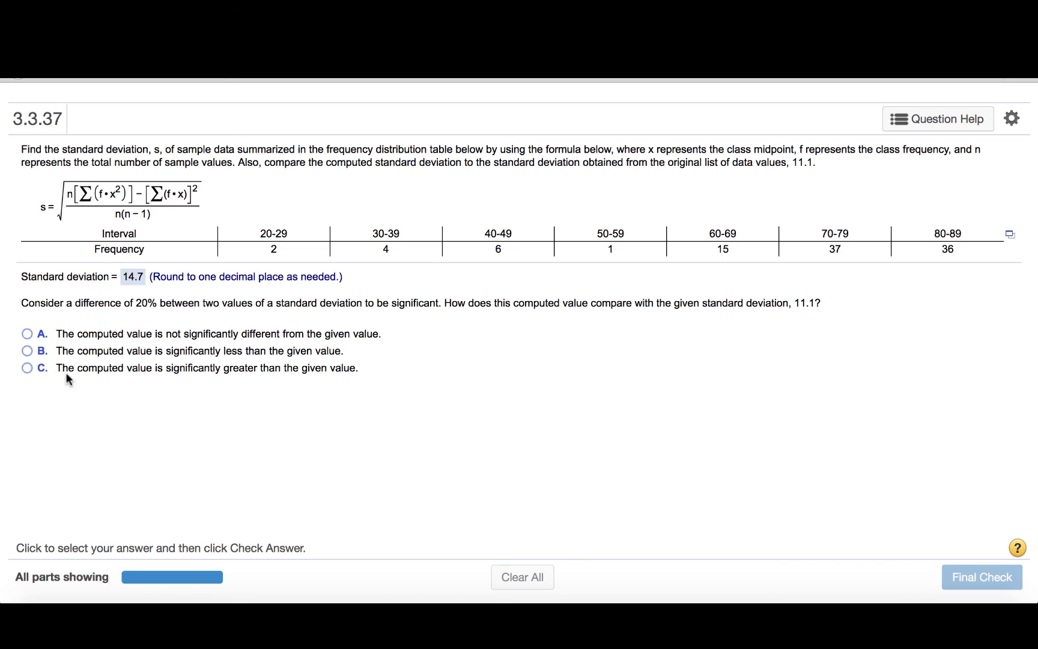